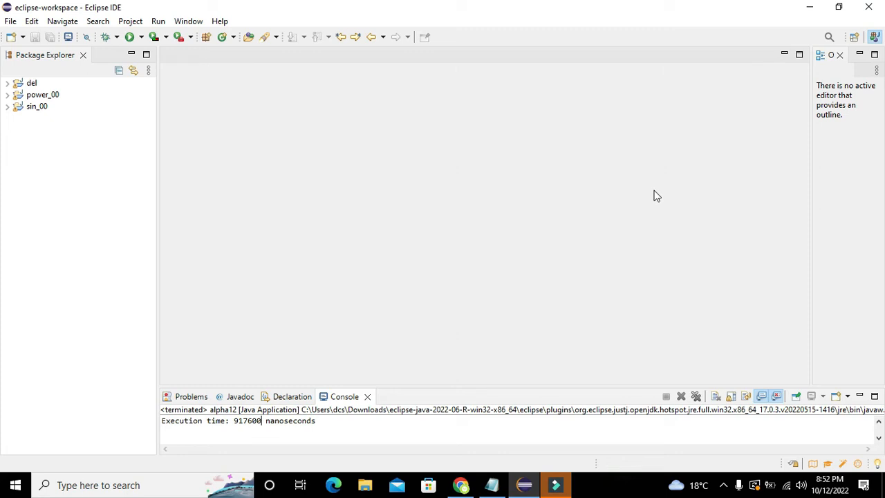
mouse_move(436, 124)
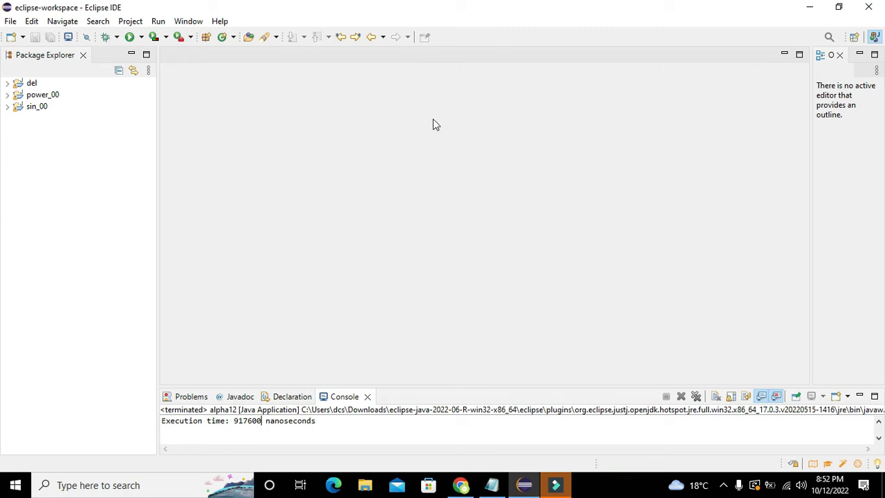
mouse_move(431, 123)
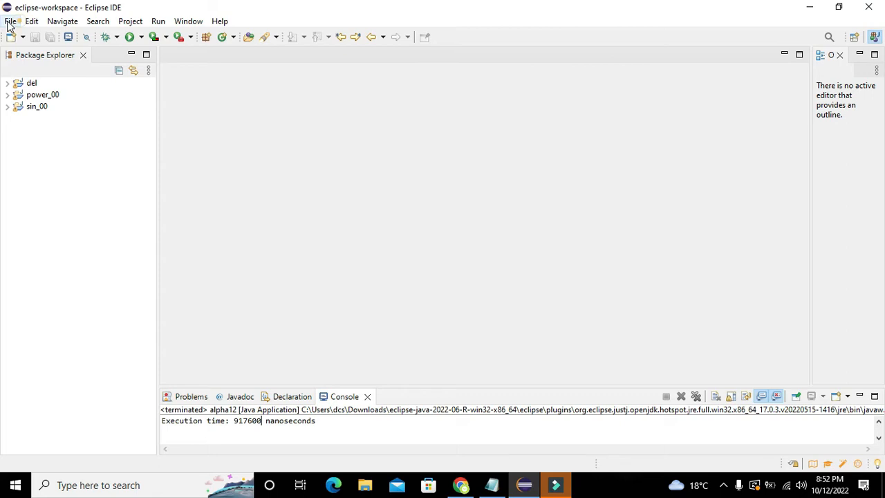
- Create a new Java project named 'executetime' with the default build settings
click(9, 21)
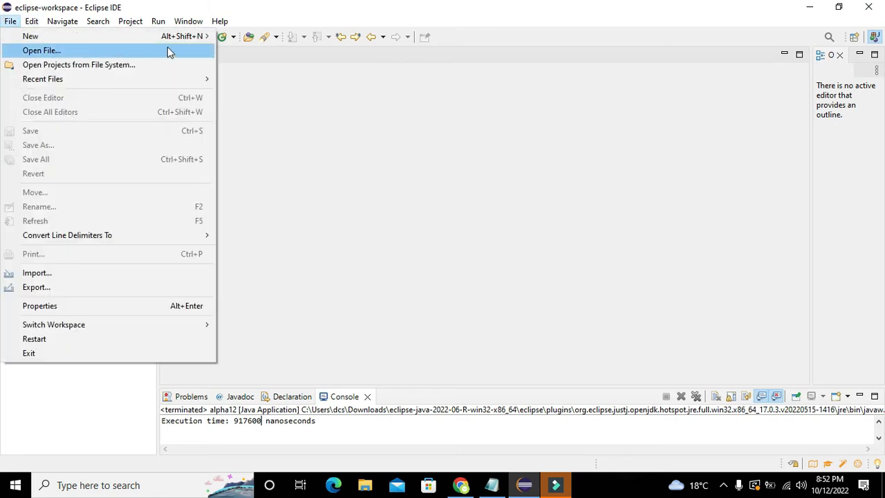
mouse_move(23, 37)
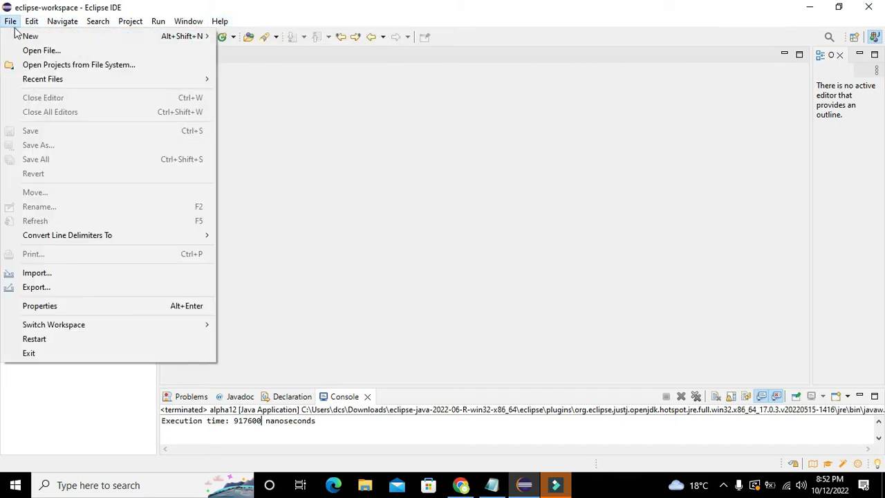
click(219, 21)
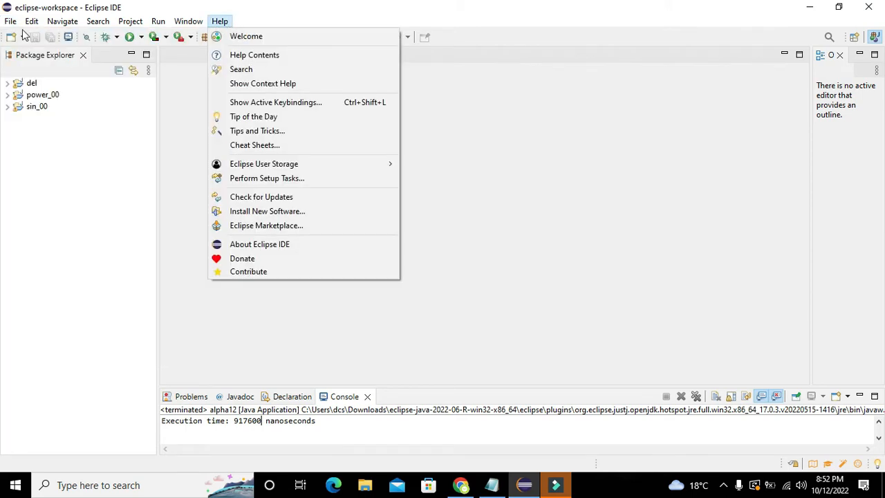
click(10, 20)
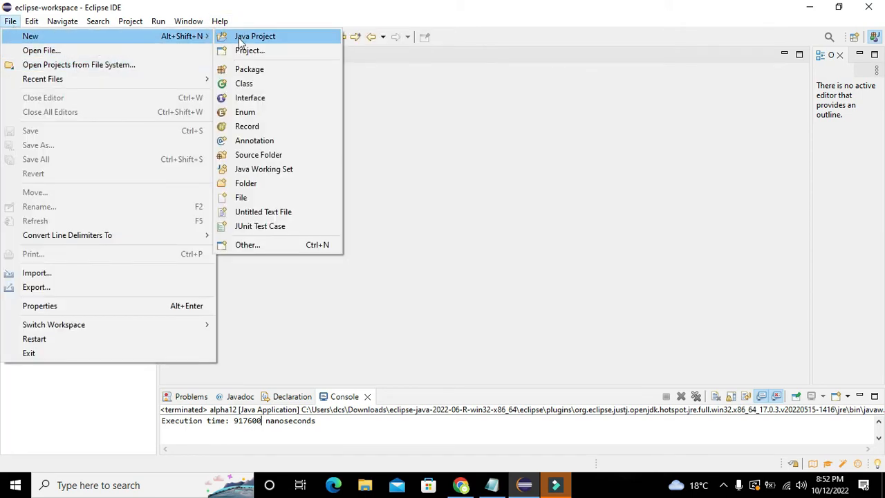
click(253, 36)
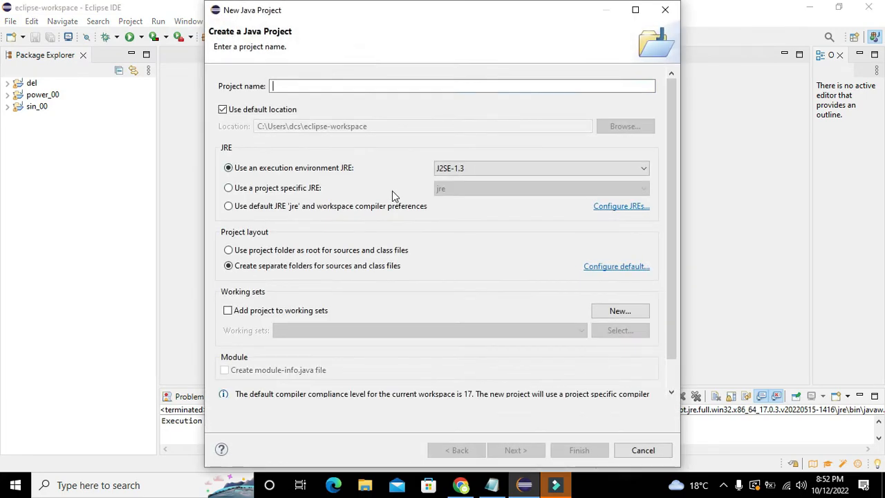
text(e)
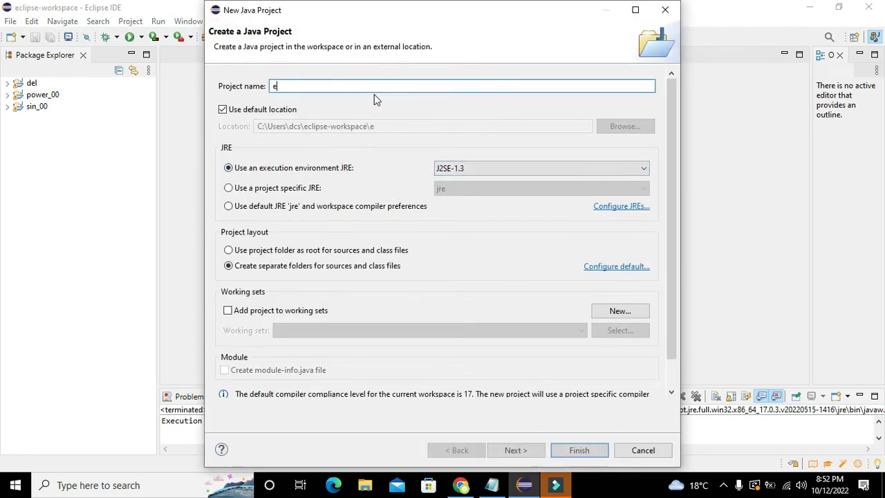
text(xecute)
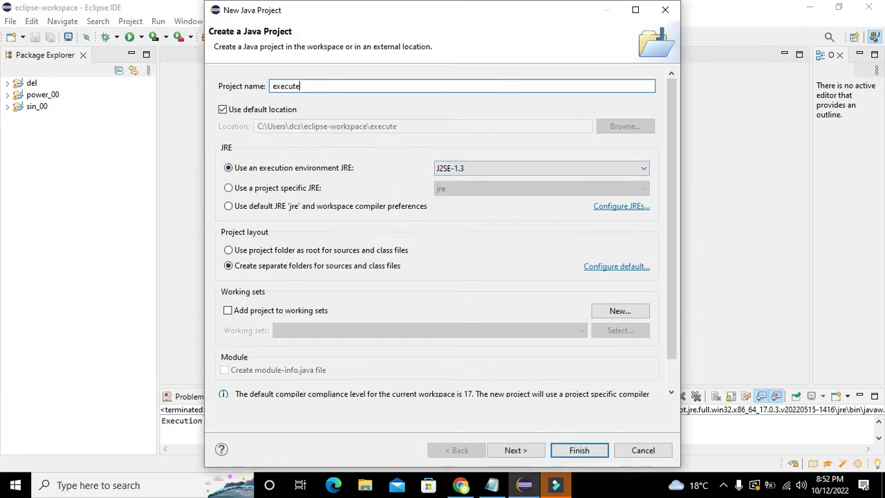
text(time)
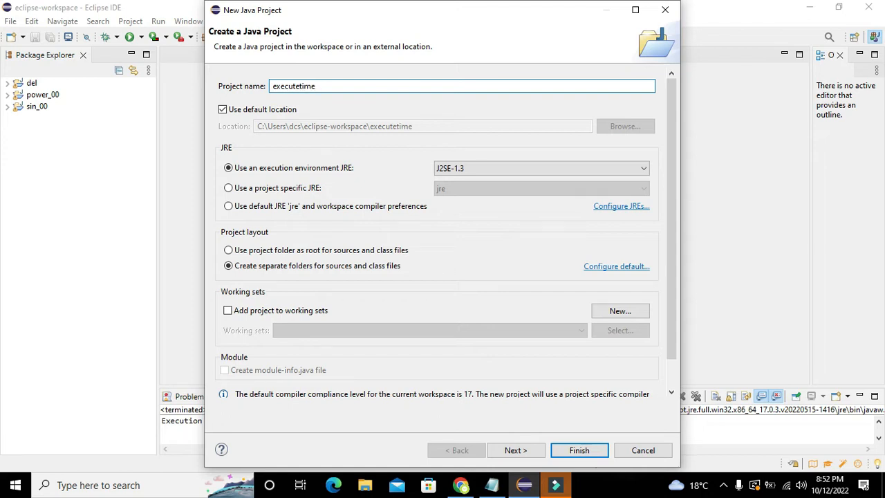
mouse_move(590, 430)
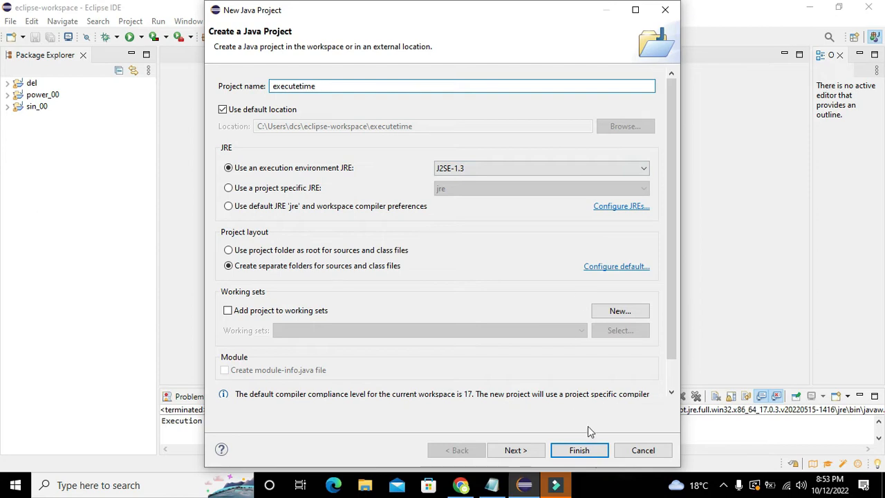
click(516, 450)
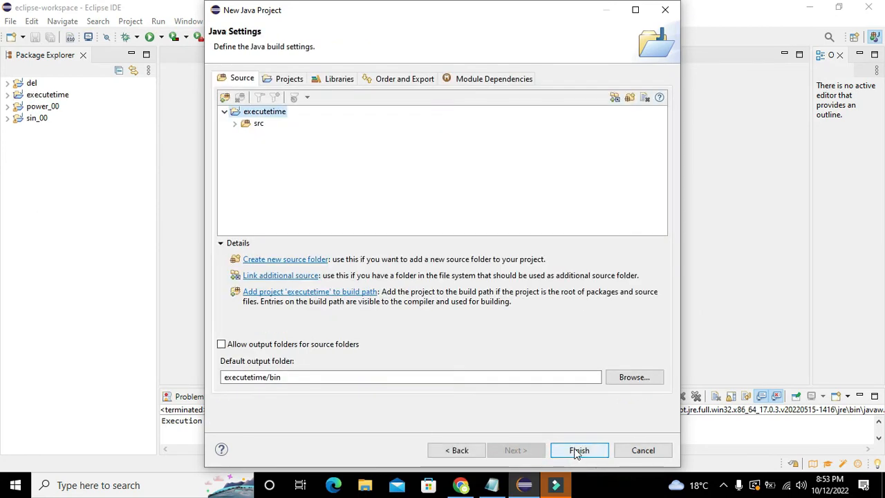
click(579, 450)
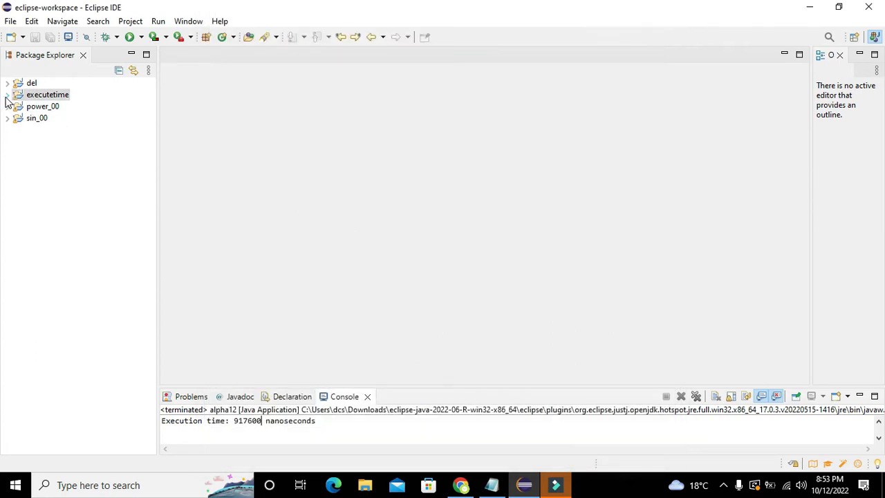
- Add class exe_time with a public static void main stub to executetime's src folder
click(11, 94)
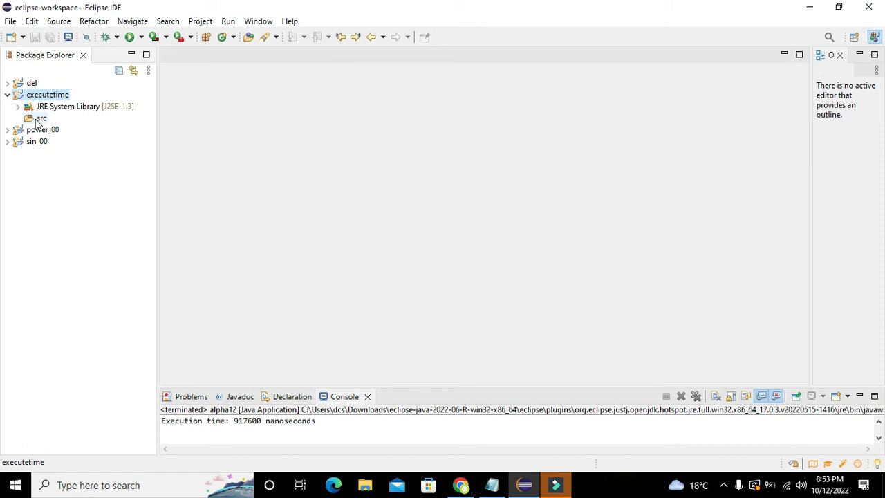
right_click(41, 117)
text(exe_time)
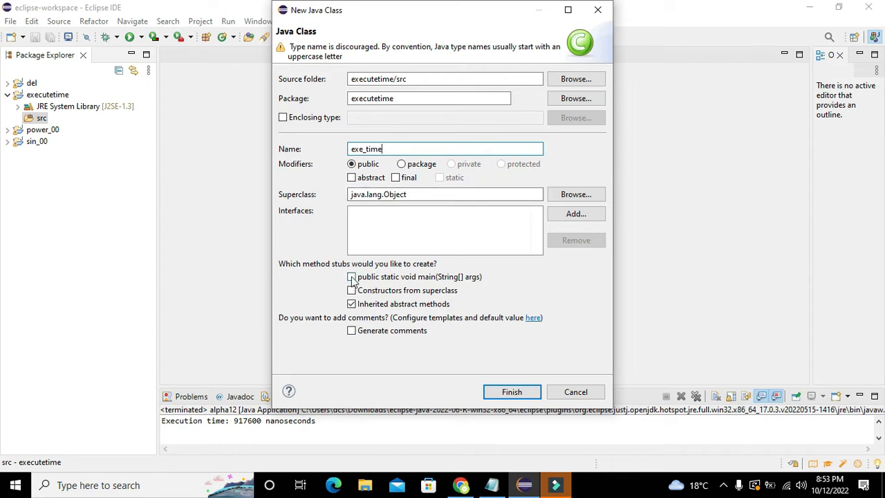
click(351, 276)
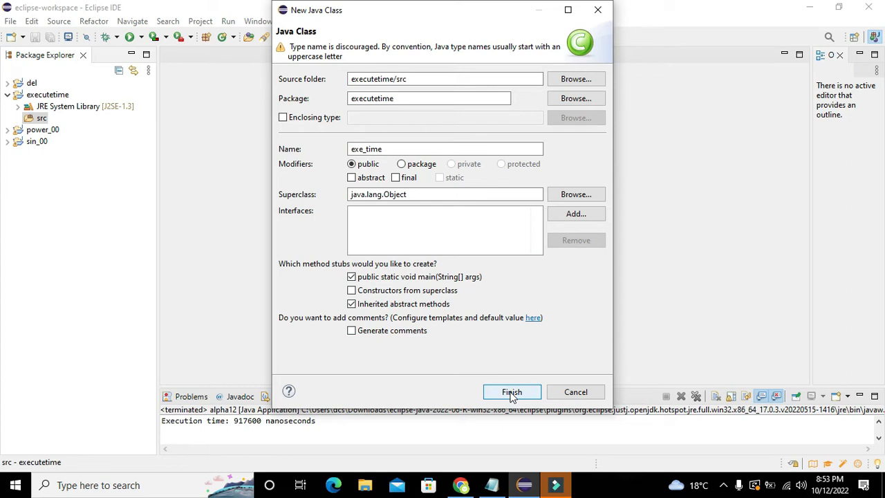
click(512, 392)
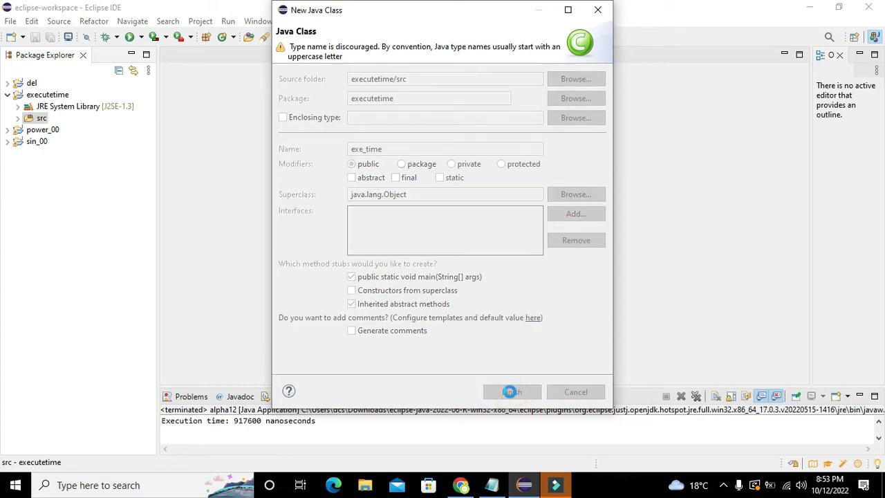
click(512, 392)
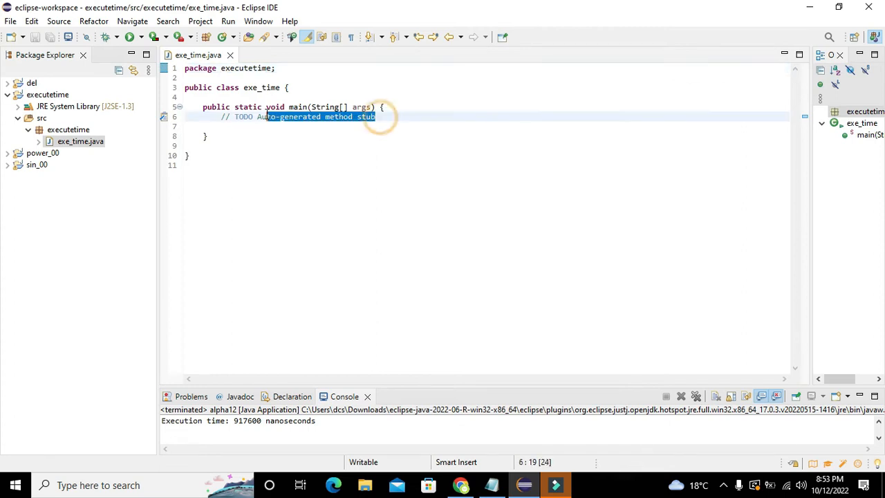
- Replace the TODO comment in main with the beginning of 'long t_s='
key(Delete)
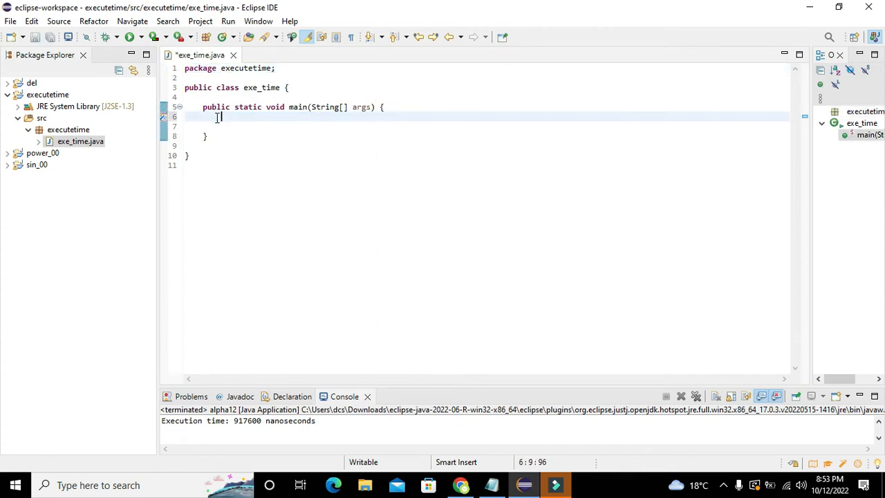
click(375, 107)
text(long)
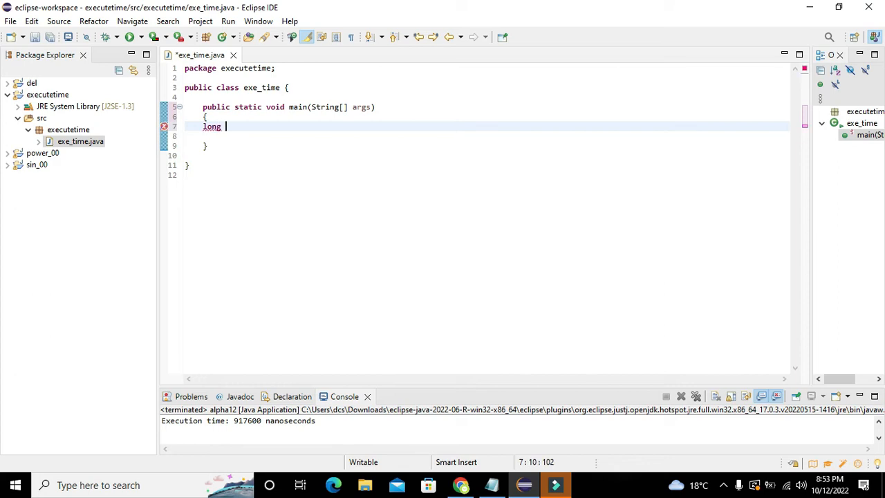
text(t=)
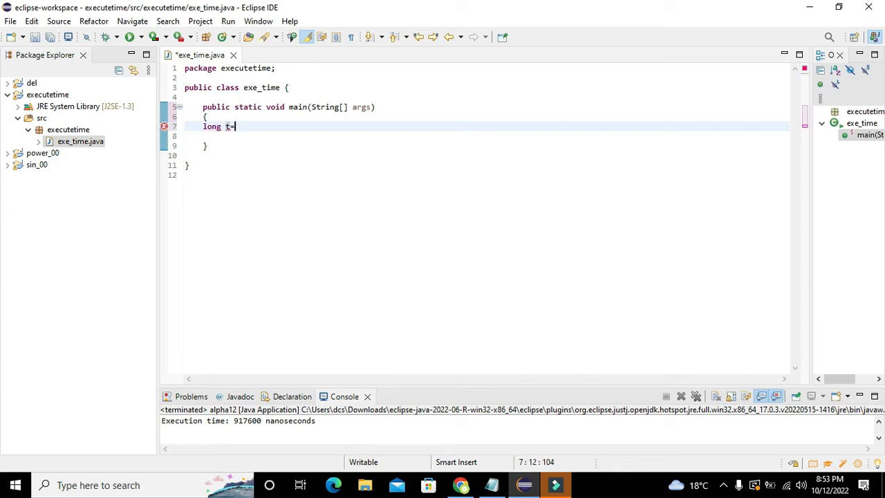
text(_s)
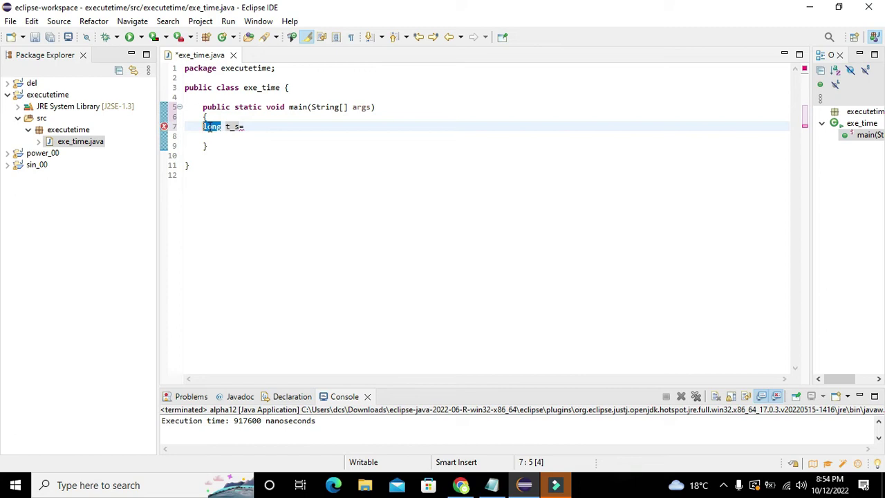
mouse_move(234, 127)
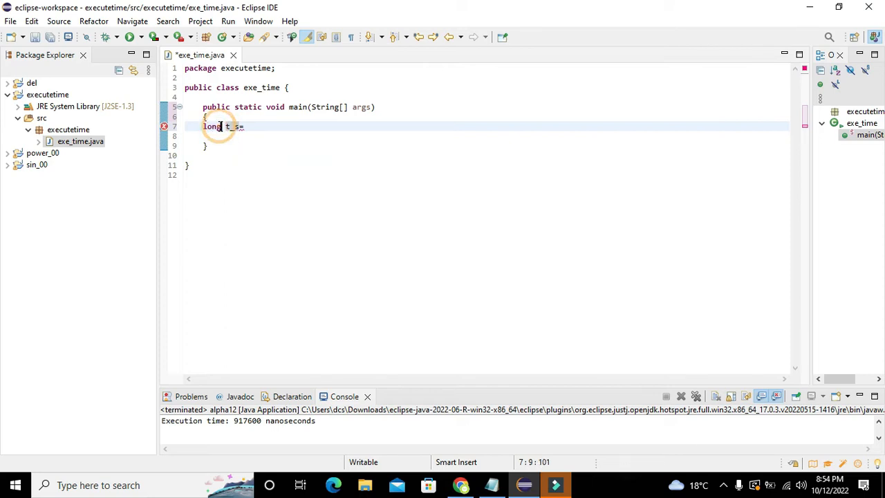
- Complete line 7 as 'long t_s=System.nanoTime();' using content assist
double_click(211, 126)
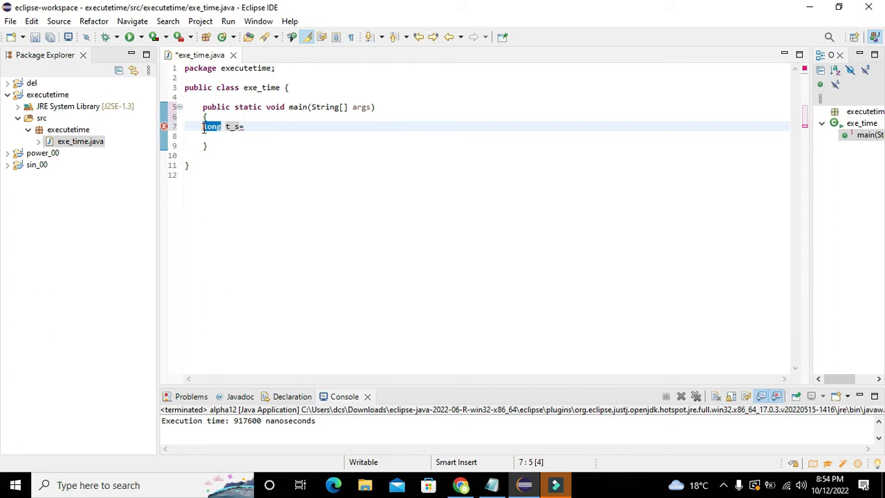
double_click(212, 126)
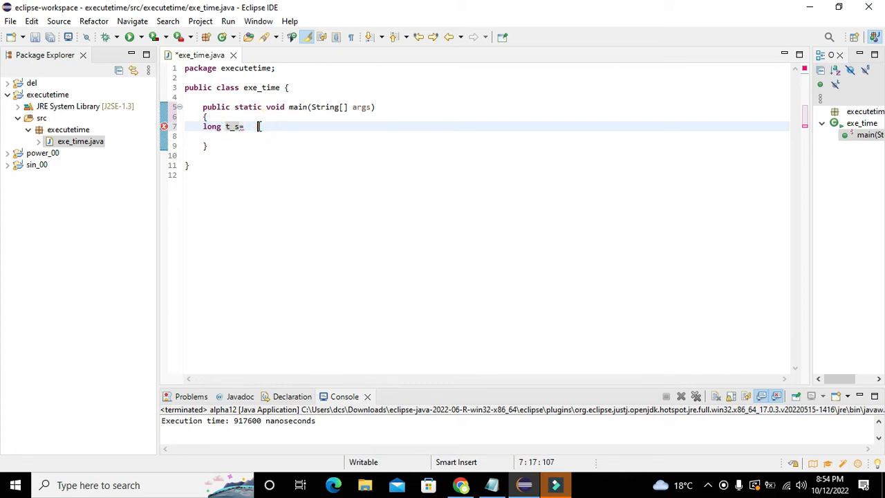
text(=Syst)
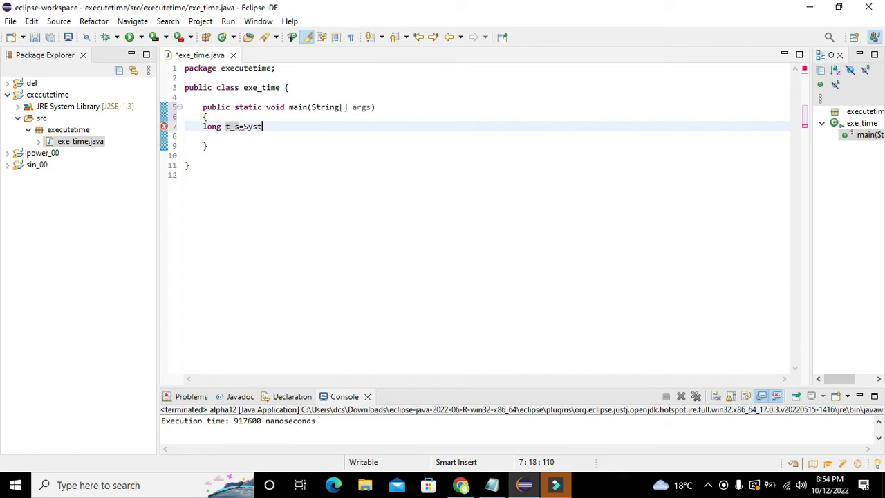
text(.nanoTime();)
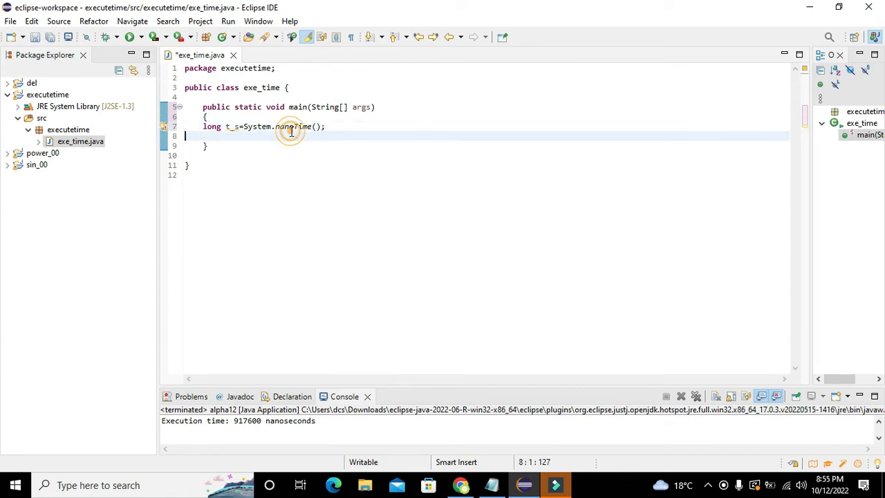
- View the nanoTime Javadoc, dismiss it, and select the word System
double_click(294, 127)
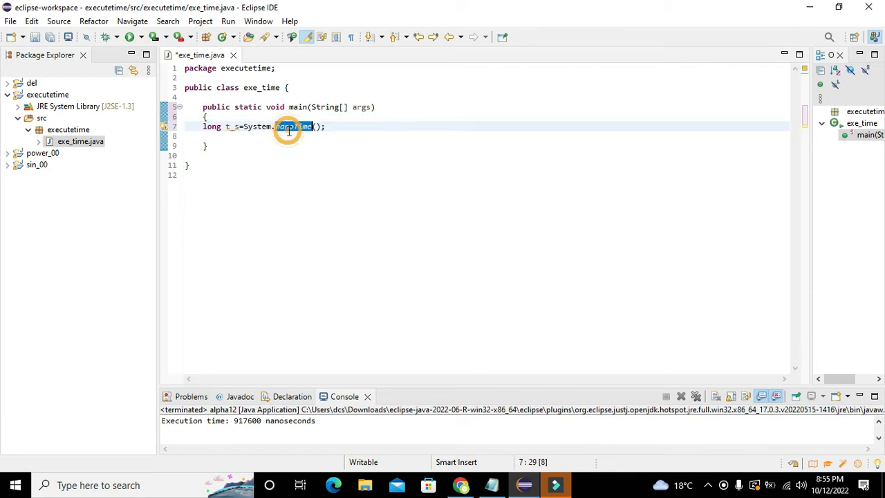
click(292, 127)
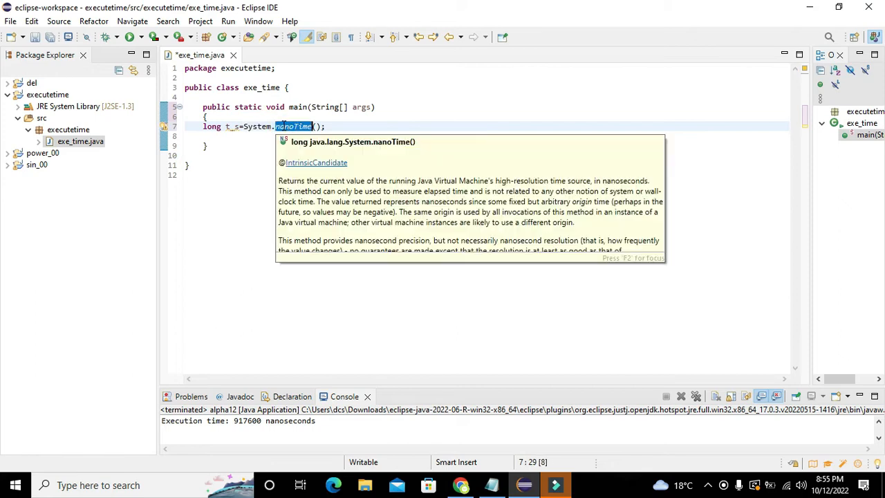
click(311, 126)
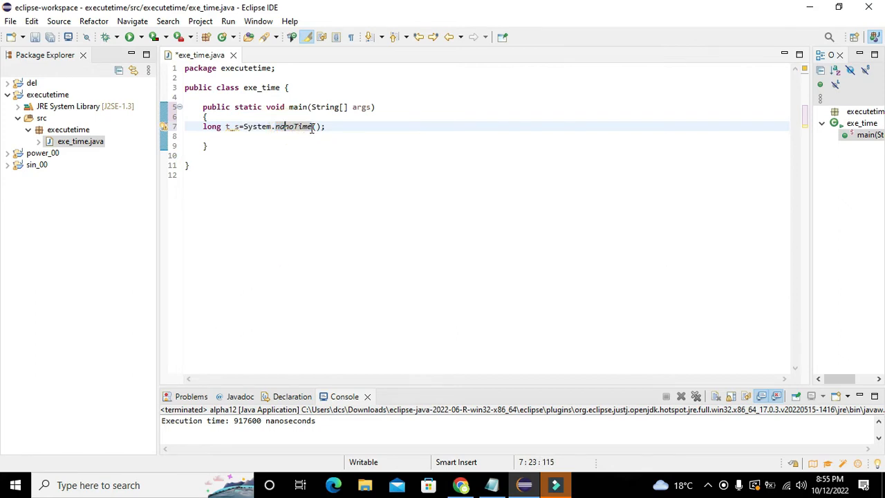
click(260, 126)
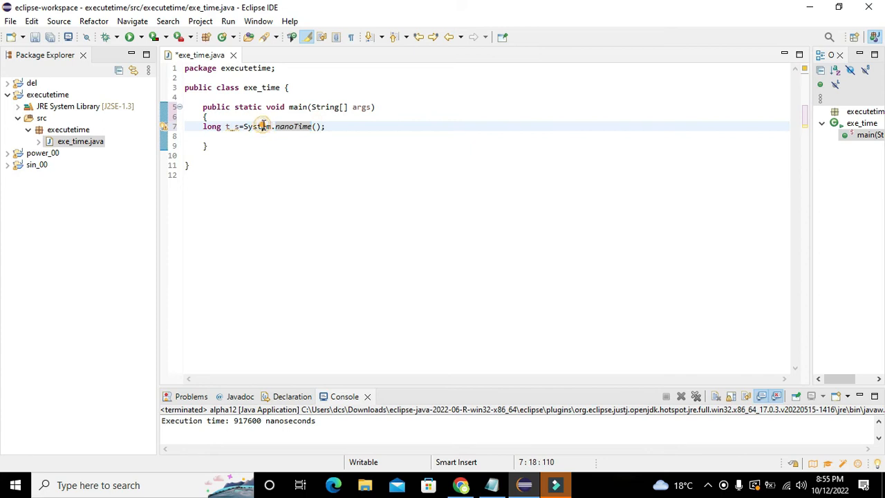
double_click(260, 126)
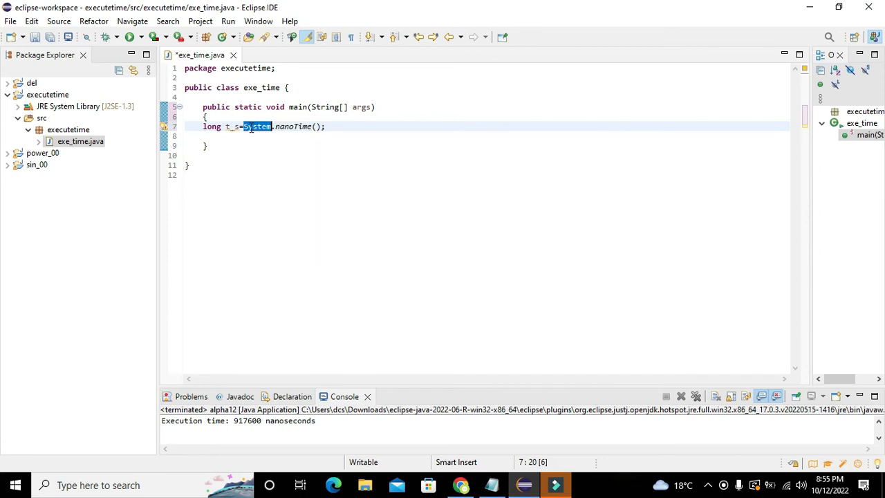
mouse_move(292, 126)
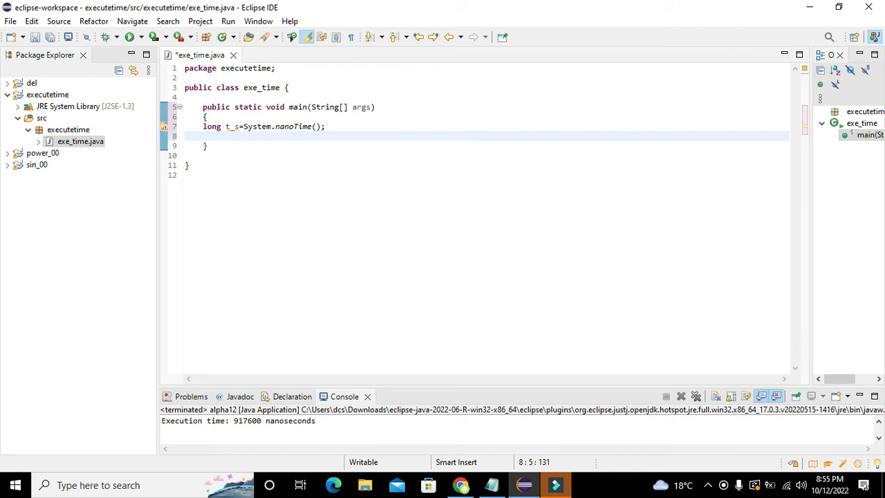
- Add 'long t_f=System.nanoTime();' below the t_s line, accepting nanoTime from content assist
text(long t_f=)
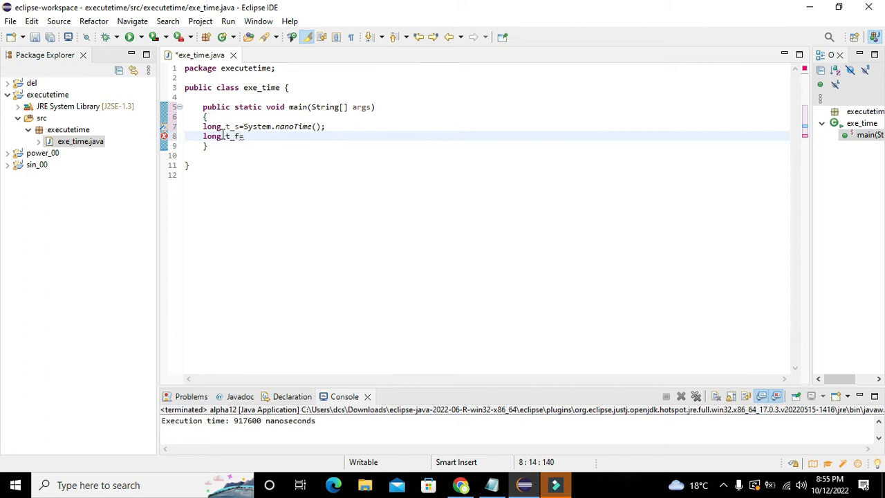
text(System)
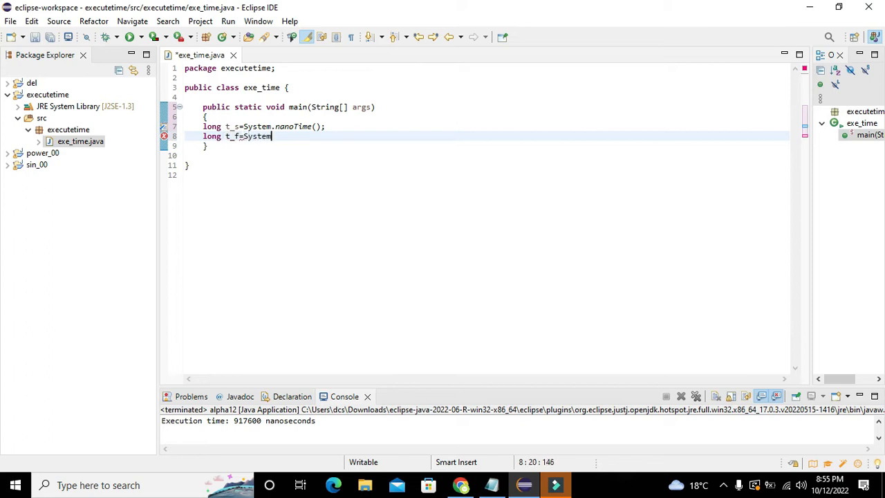
text(.nan)
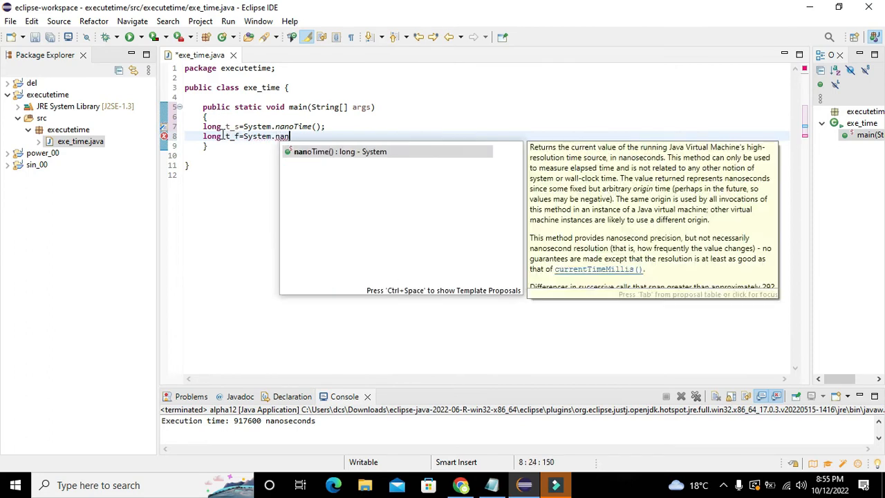
key(Enter)
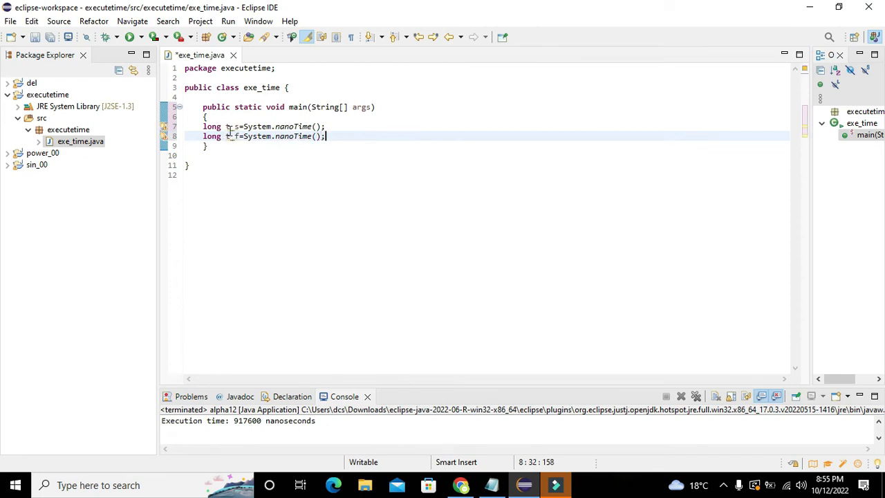
drag(245, 127, 325, 126)
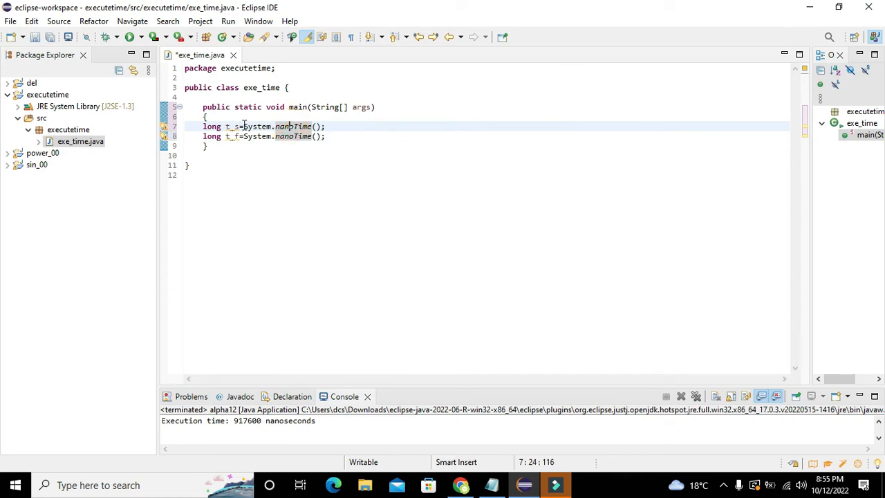
double_click(231, 126)
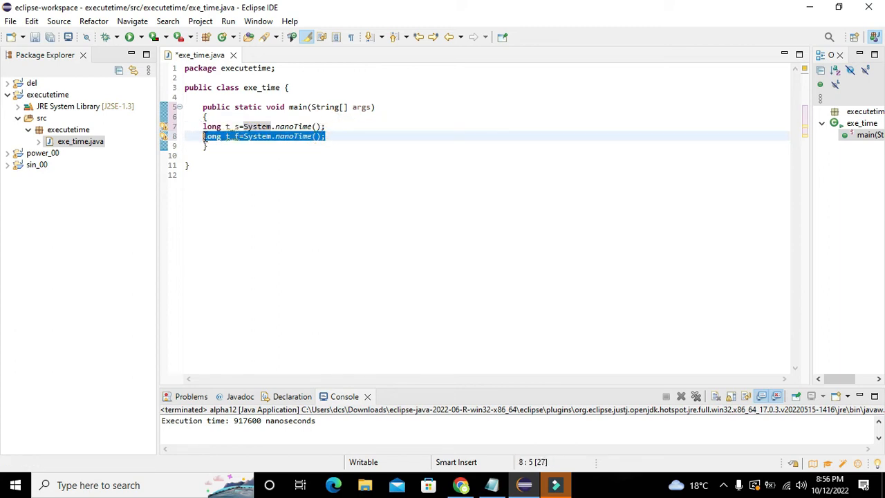
click(326, 135)
text(System)
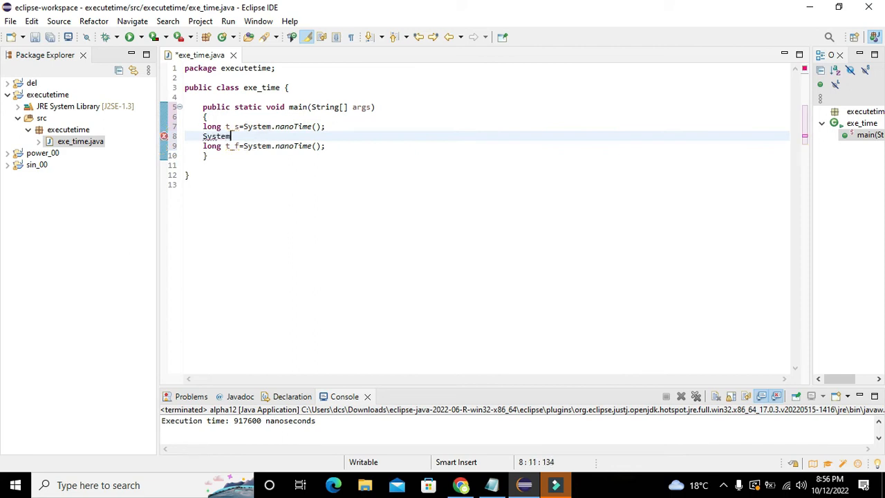
- Insert System.out.println("---------"); between the t_s and t_f declarations
text(.println();)
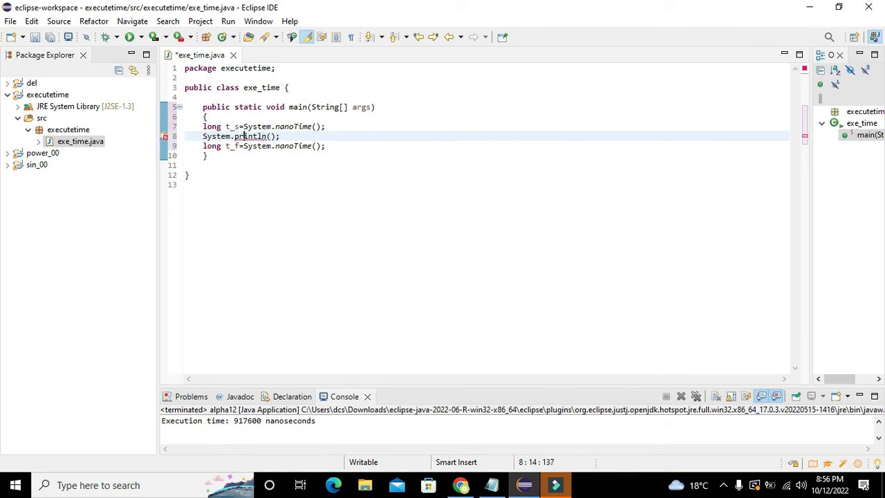
text(out.)
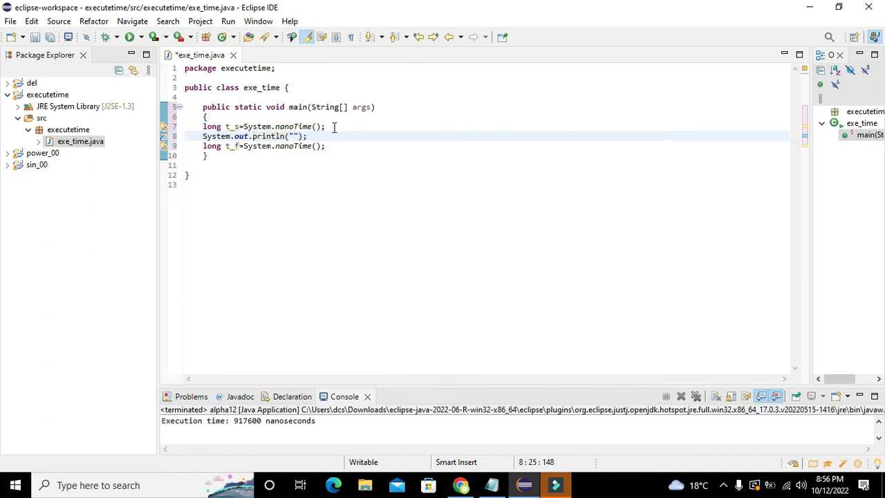
text(-------)
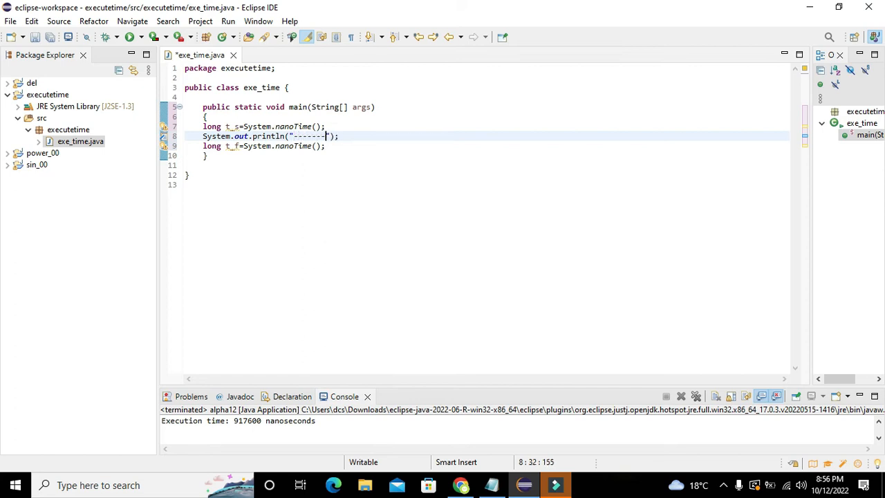
text(--)
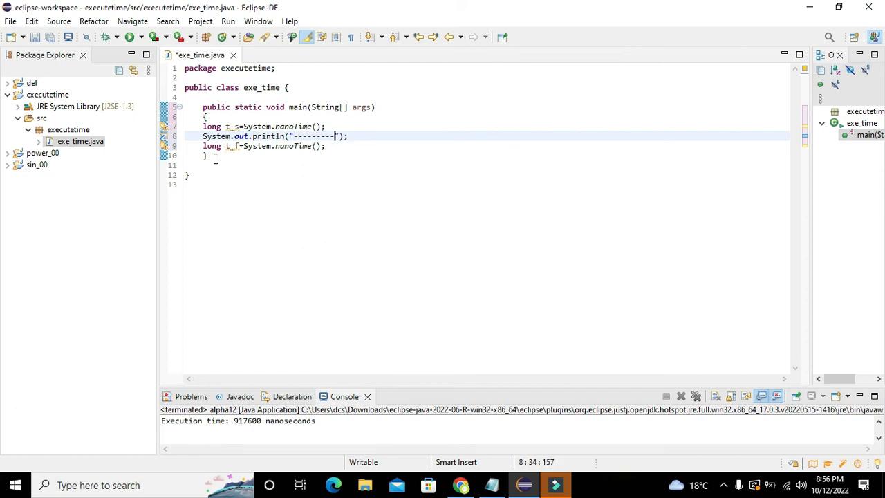
click(359, 133)
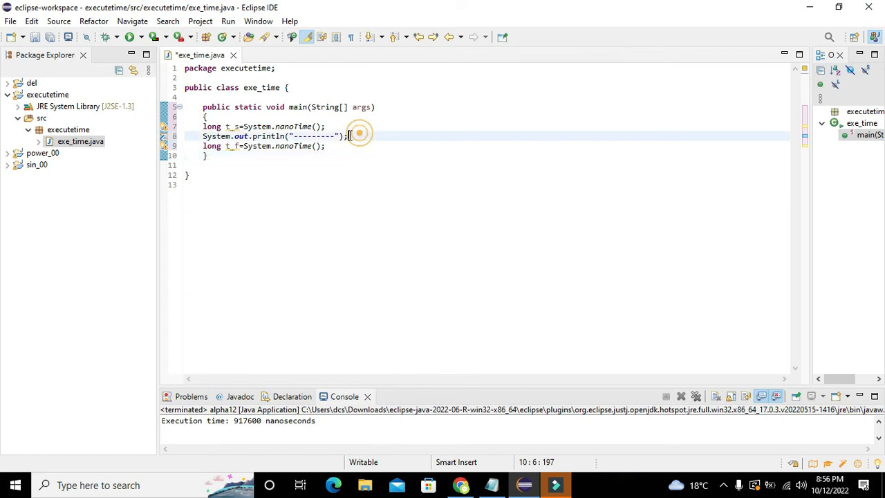
triple_click(277, 136)
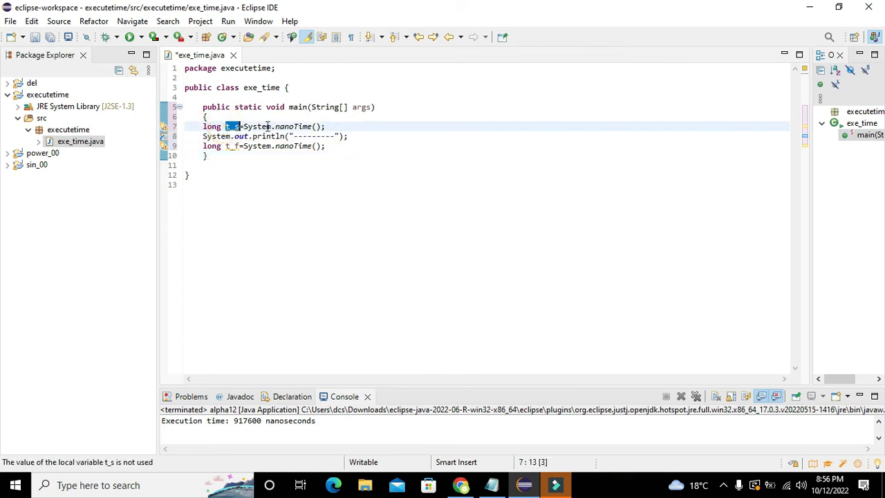
double_click(293, 126)
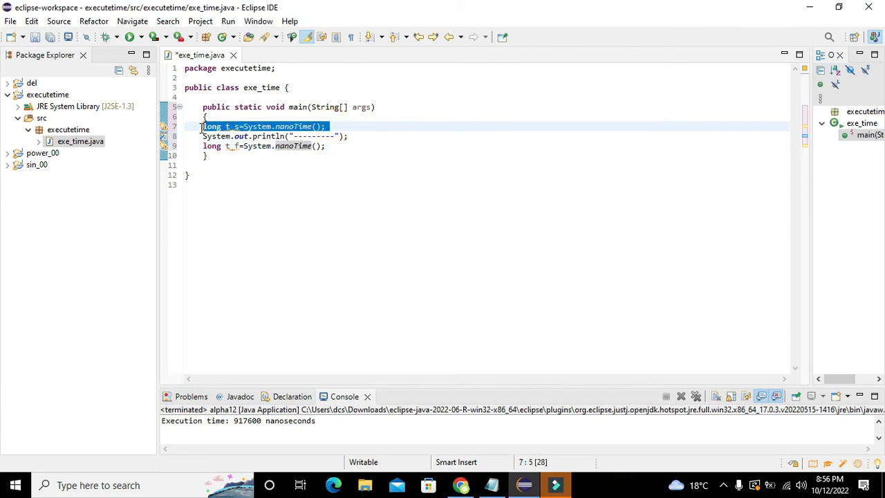
mouse_move(257, 136)
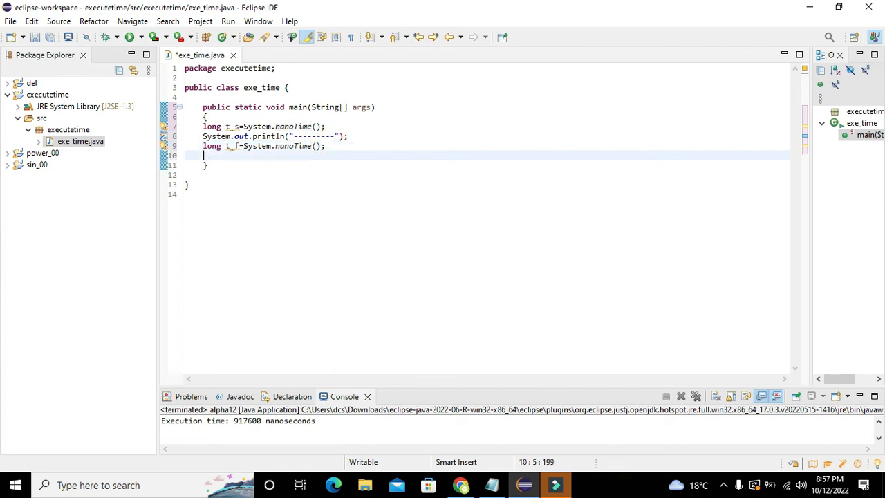
- Type 'long diff=t_f-t_s;' on the new line after t_f
text(l)
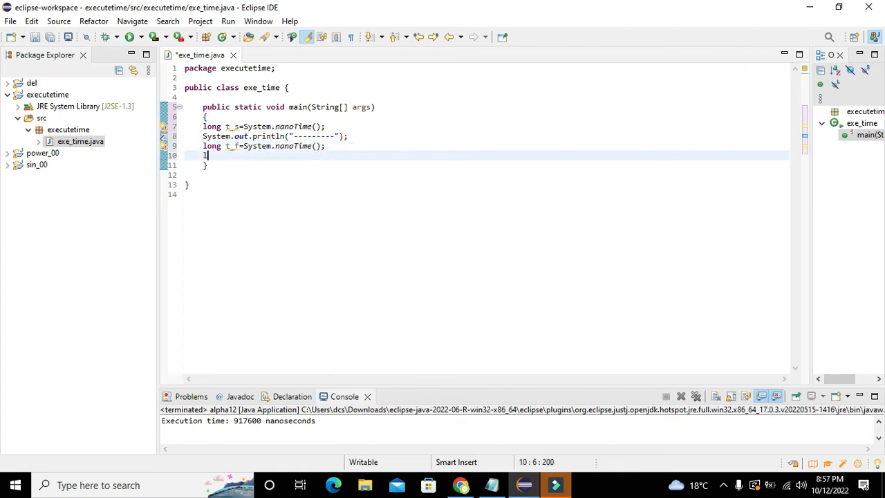
text(ong di)
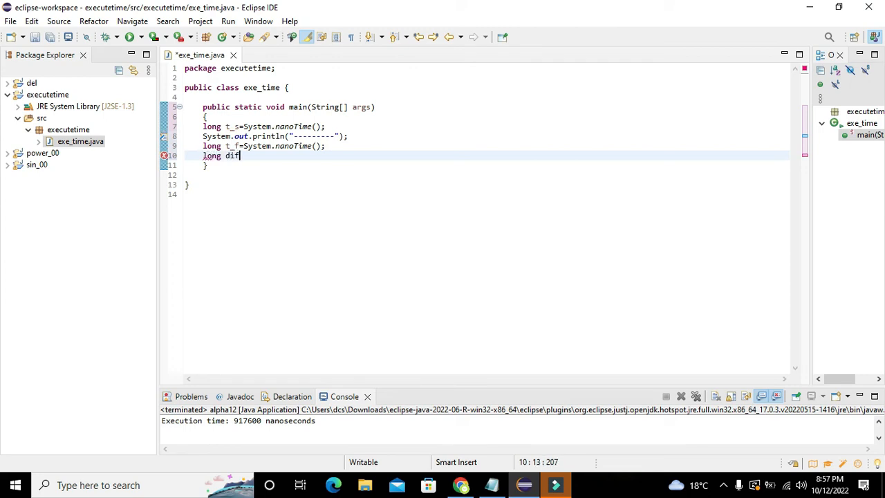
text(f=)
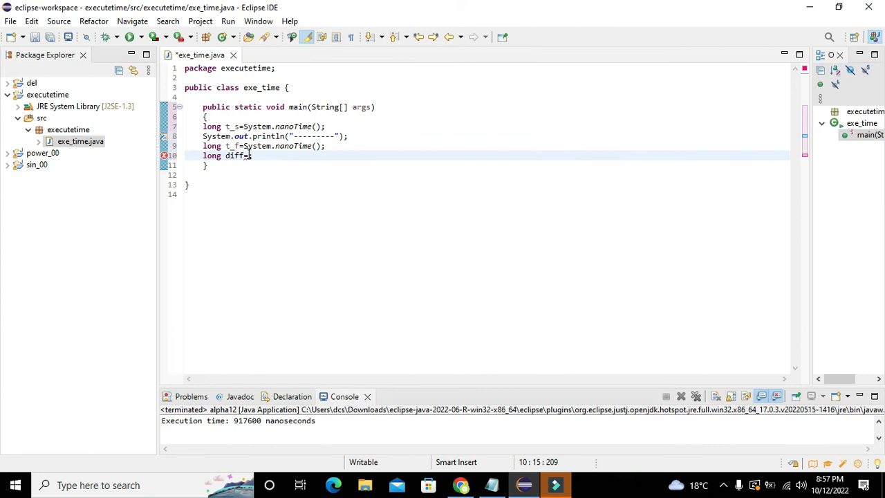
text(t_f)
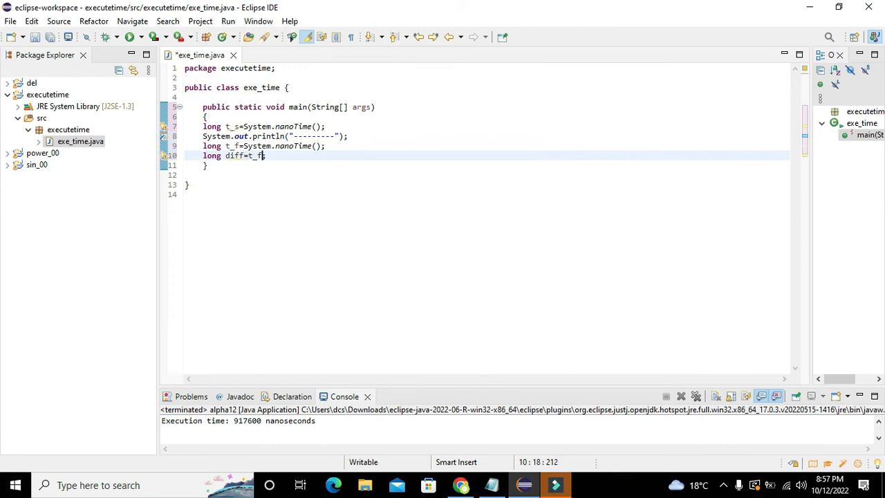
text(-t_s;)
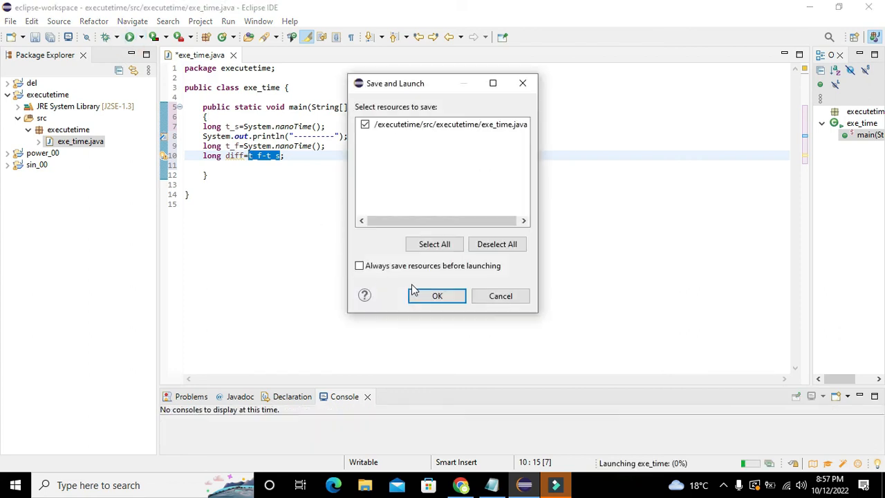
- Save and run exe_time, printing the dashed line to the console
click(437, 296)
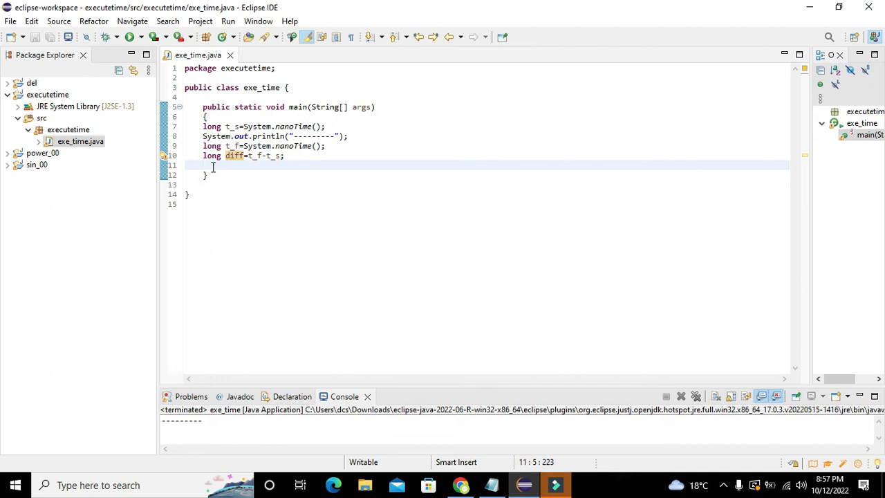
text(Su)
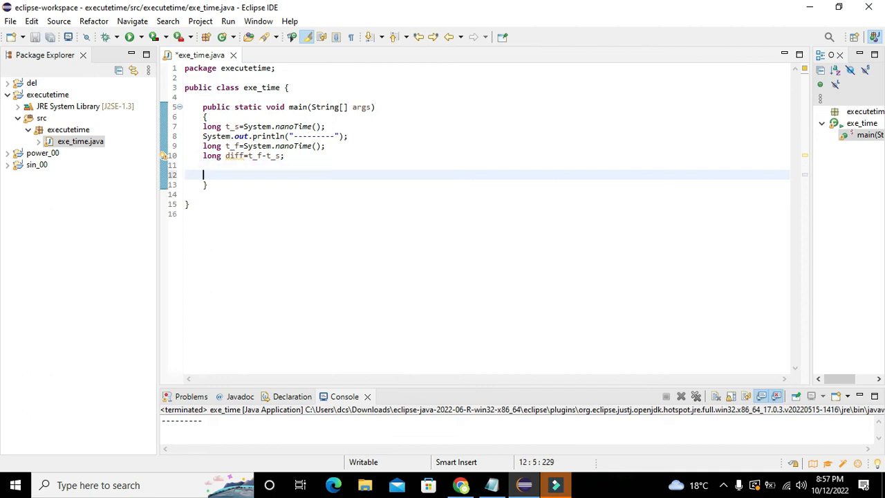
- Type System.out.println(diff); below the diff statement
text(System.)
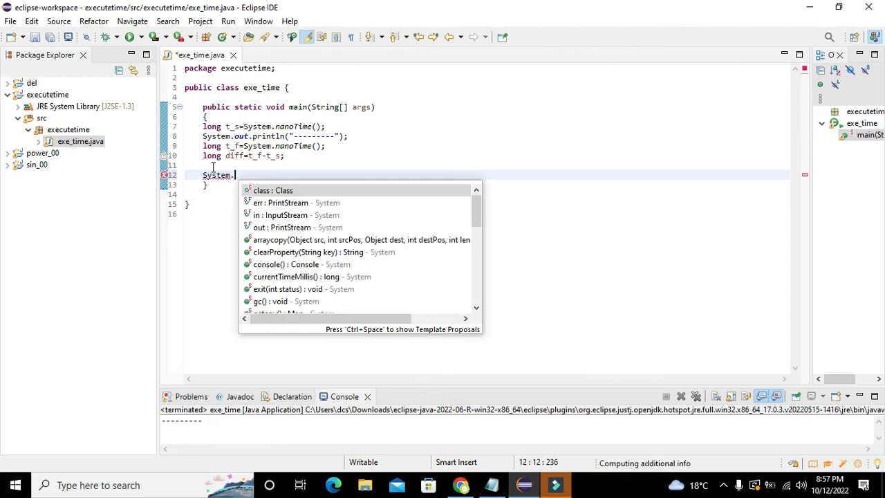
text(out)
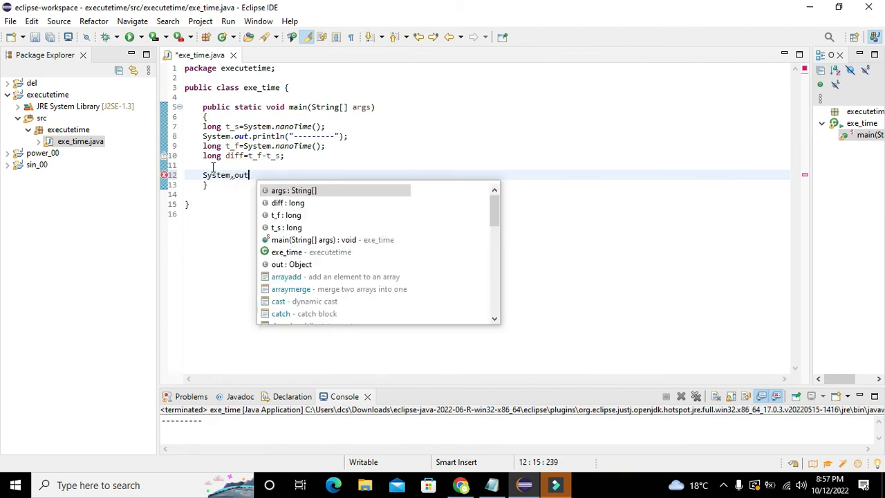
text(.println();)
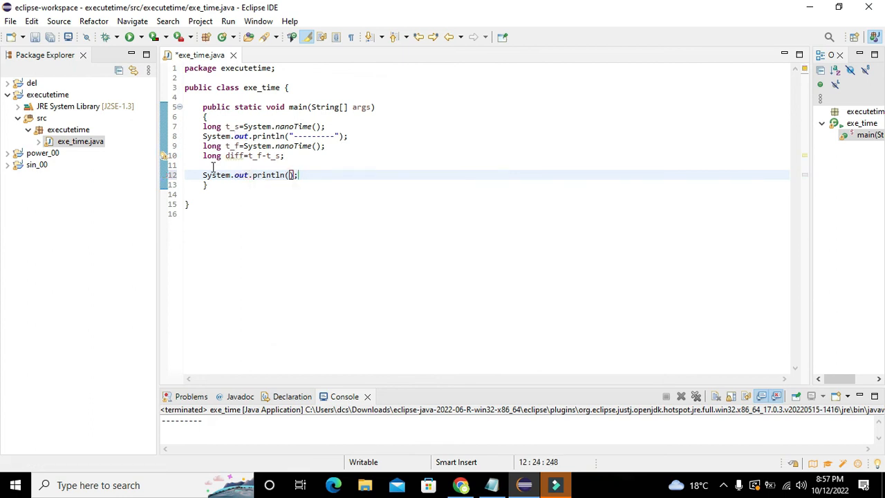
text(diff)
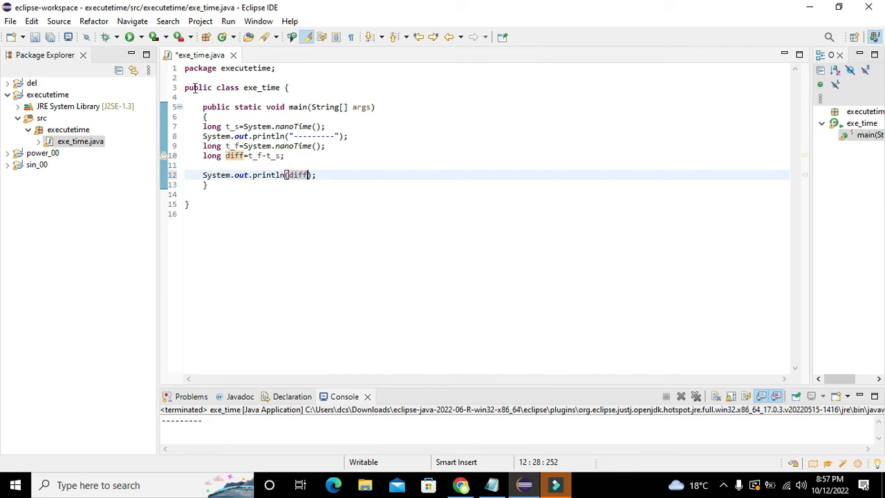
- Save and rerun exe_time, then select the printed elapsed time 1378000 in the console
click(109, 39)
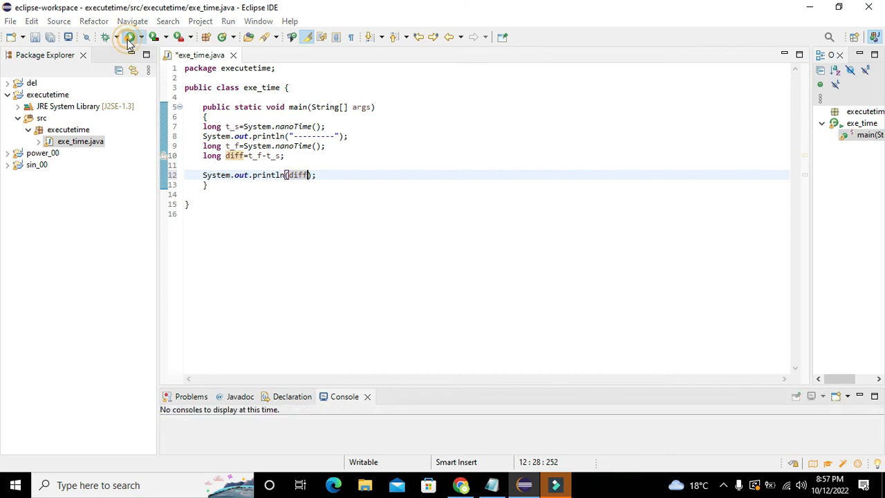
click(125, 38)
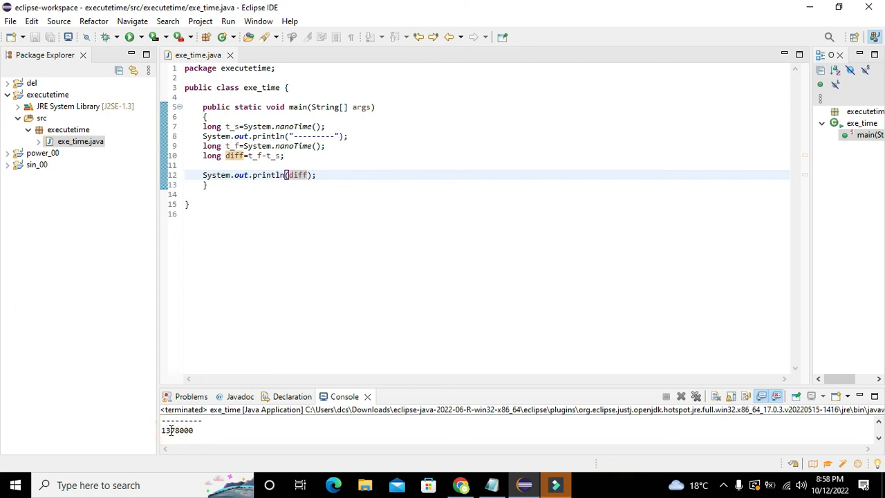
double_click(175, 430)
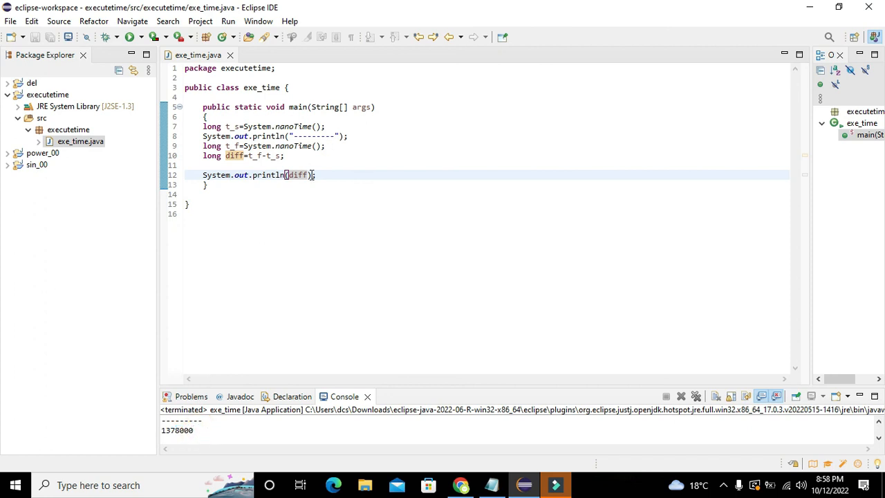
- Append the label "nano sec" after diff in the final println statement
click(316, 175)
text(+")
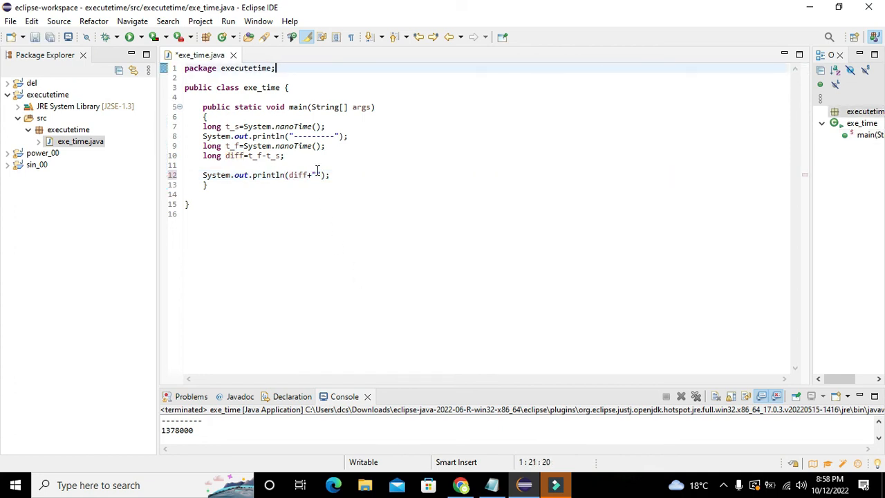
text("nano se)
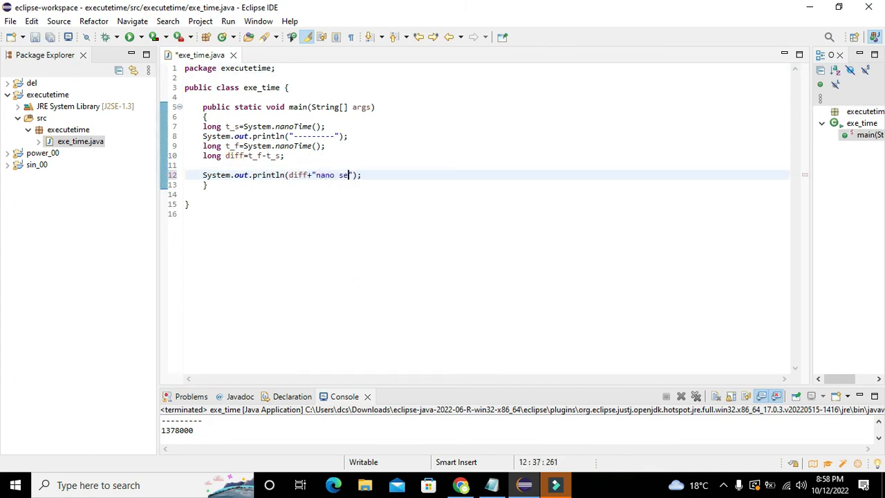
text(c)
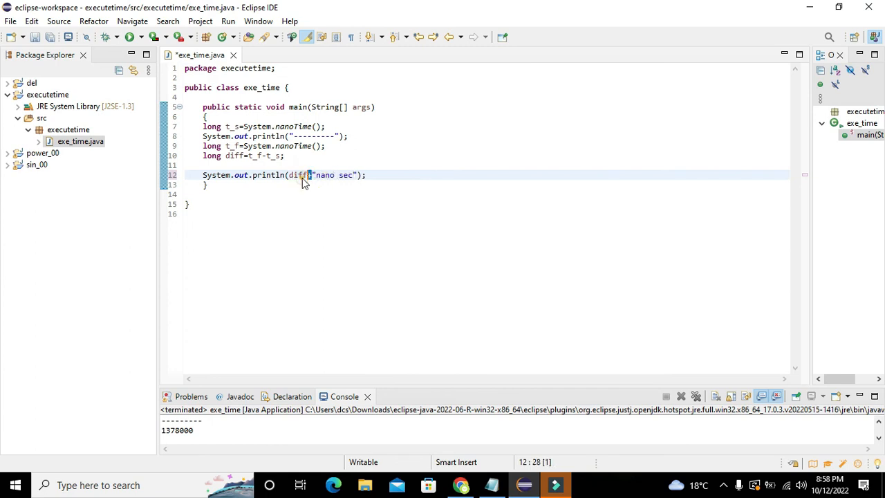
double_click(346, 175)
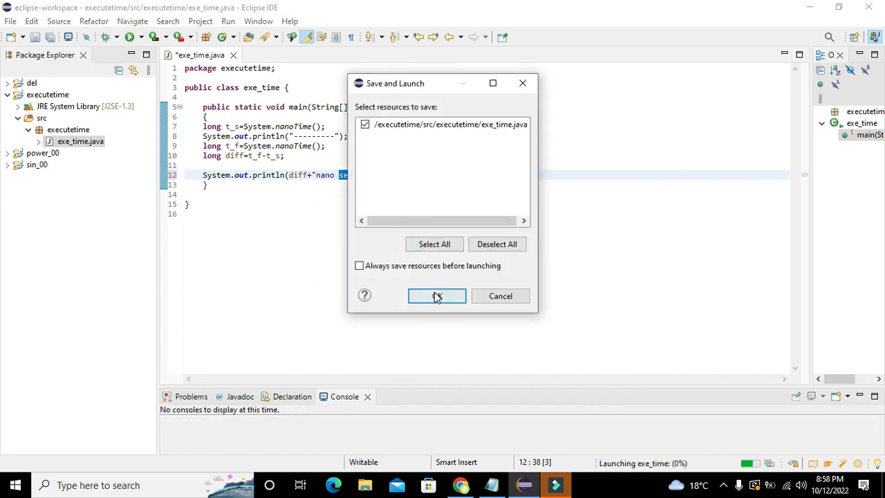
- Confirm Save and Launch so exe_time runs and prints 997600nano sec
click(436, 296)
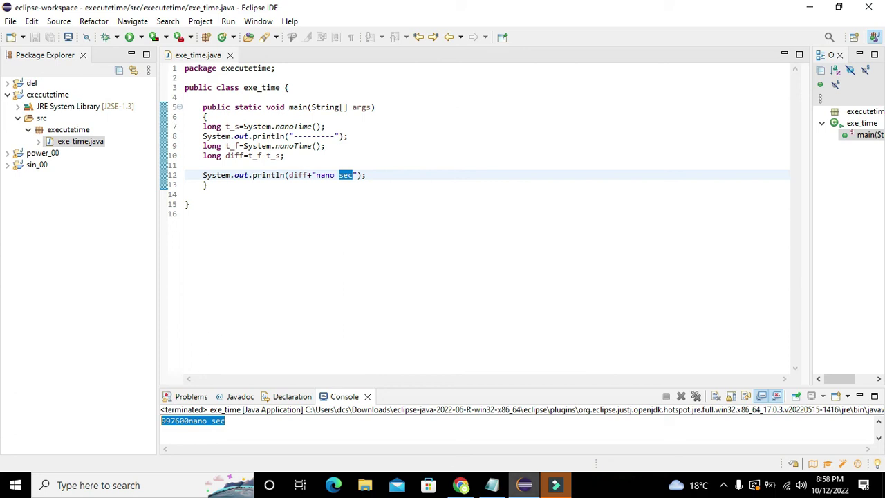
mouse_move(650, 472)
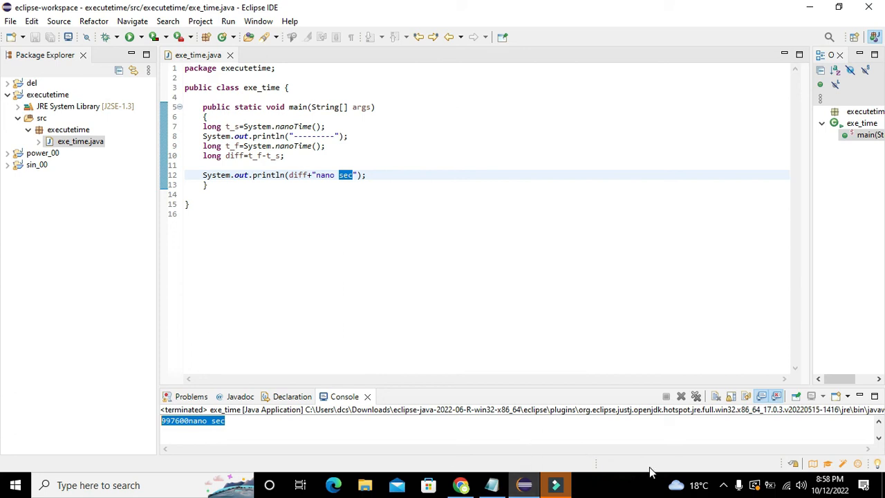